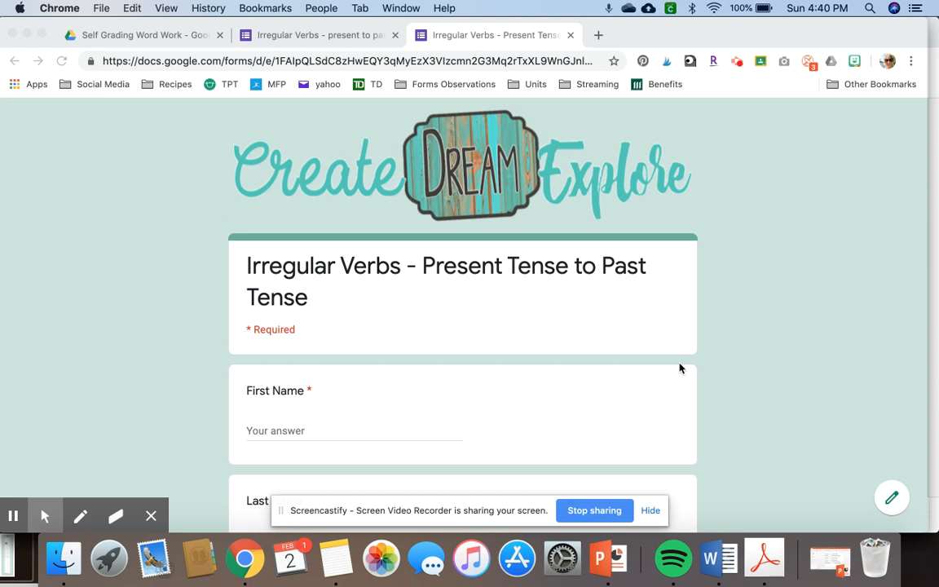
{"action": "mouse_move", "coordinate": [672, 359]}
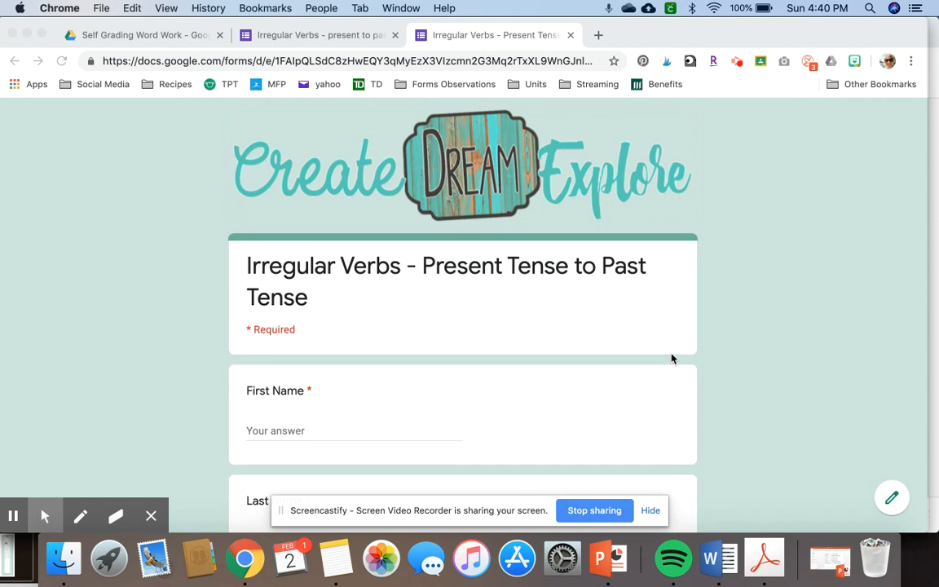
{"action": "mouse_move", "coordinate": [469, 198]}
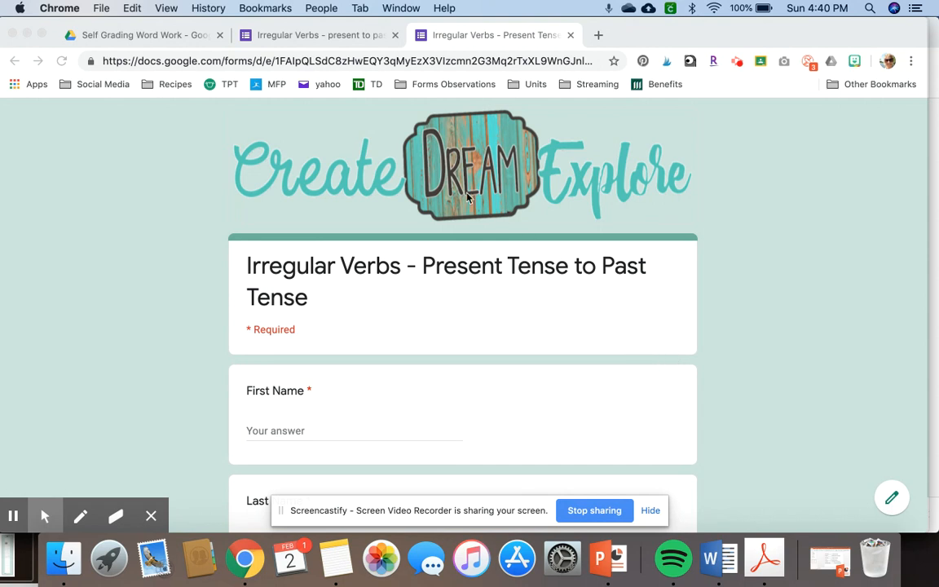
{"action": "mouse_move", "coordinate": [447, 180]}
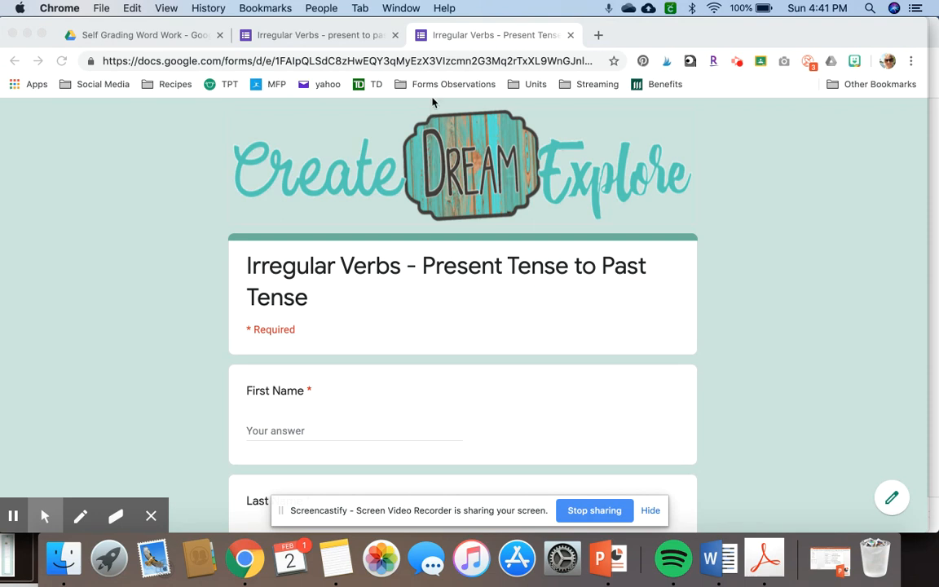
{"action": "mouse_move", "coordinate": [431, 86]}
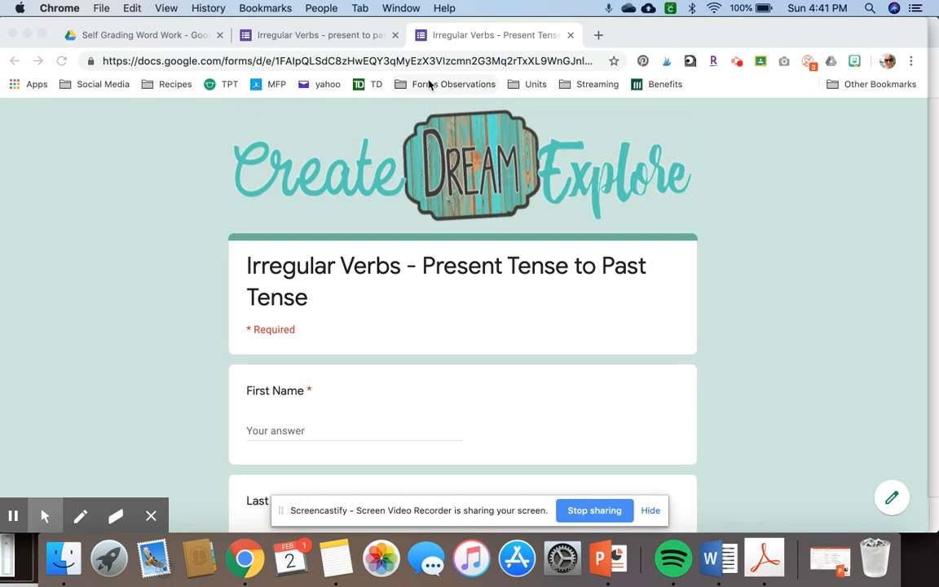
Reach the name questions of the Irregular Verbs form from its web address
{"action": "left_click", "coordinate": [350, 61]}
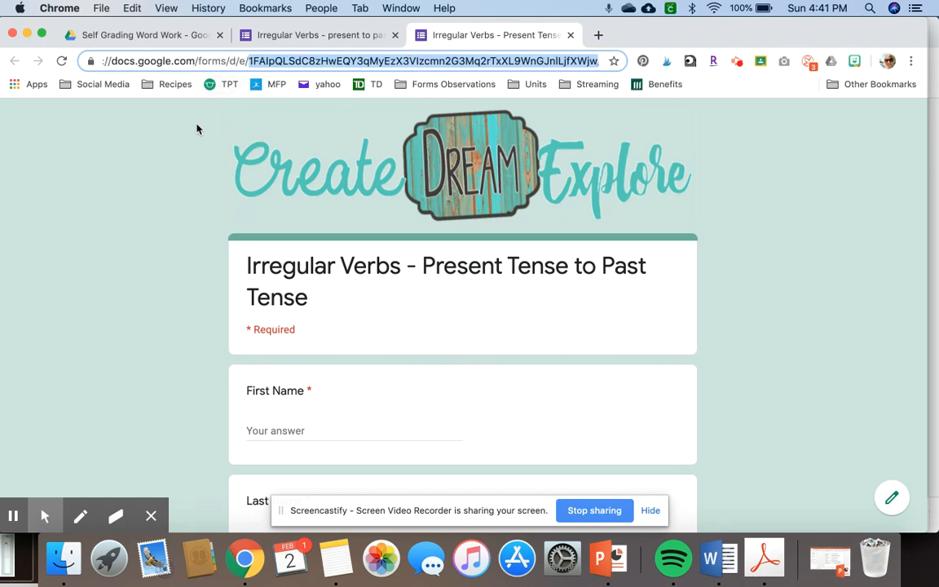
{"action": "mouse_move", "coordinate": [247, 164]}
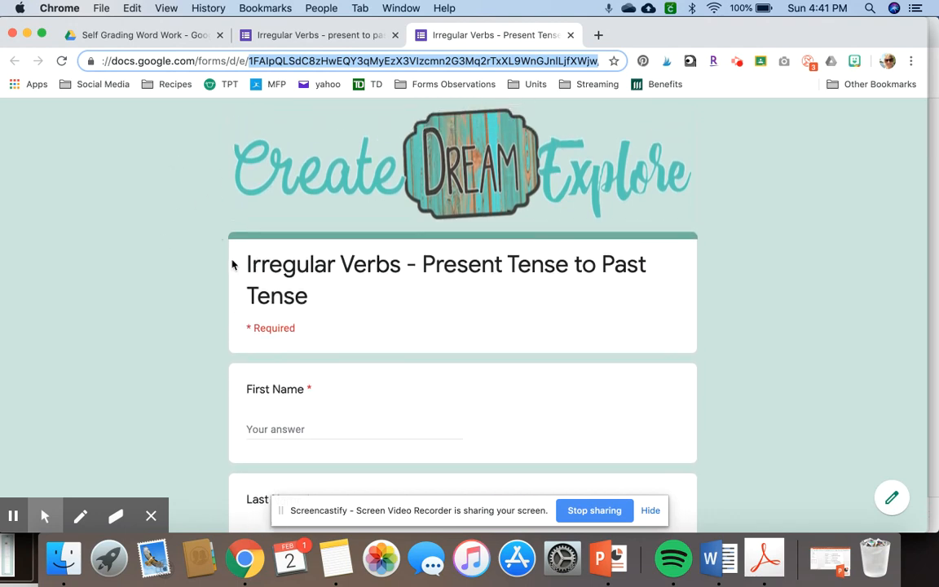
{"action": "scroll", "scroll_direction": "down", "scroll_amount": 3}
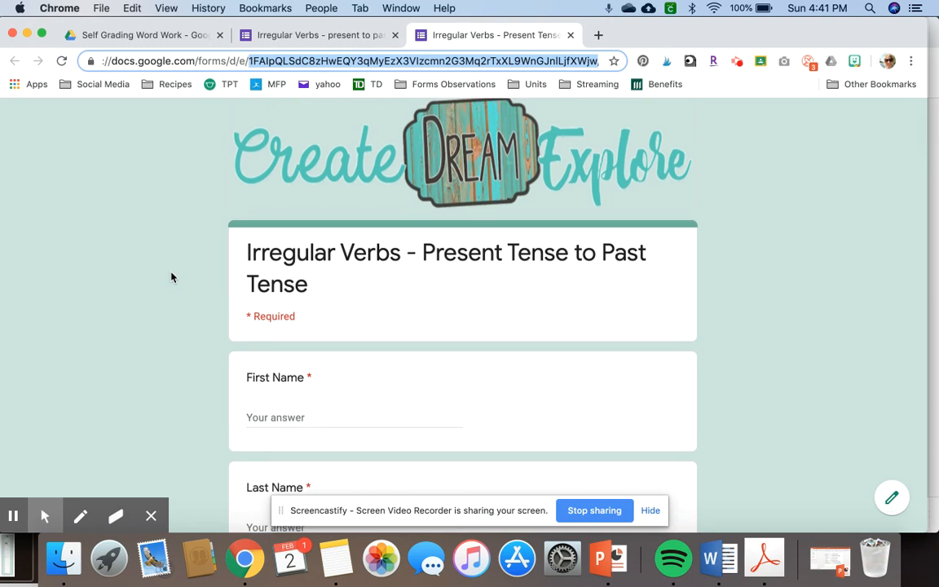
{"action": "mouse_move", "coordinate": [282, 254]}
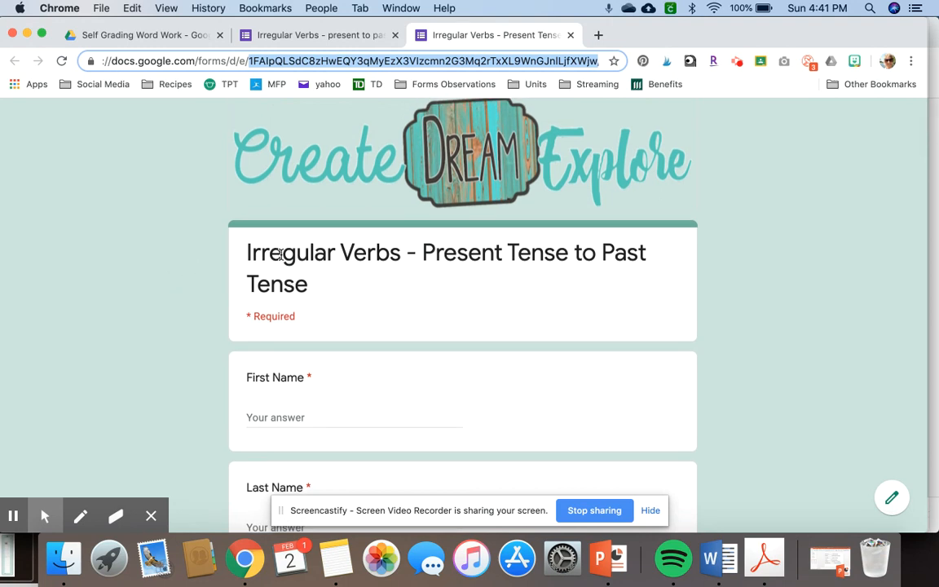
{"action": "scroll", "scroll_direction": "down", "scroll_amount": 3}
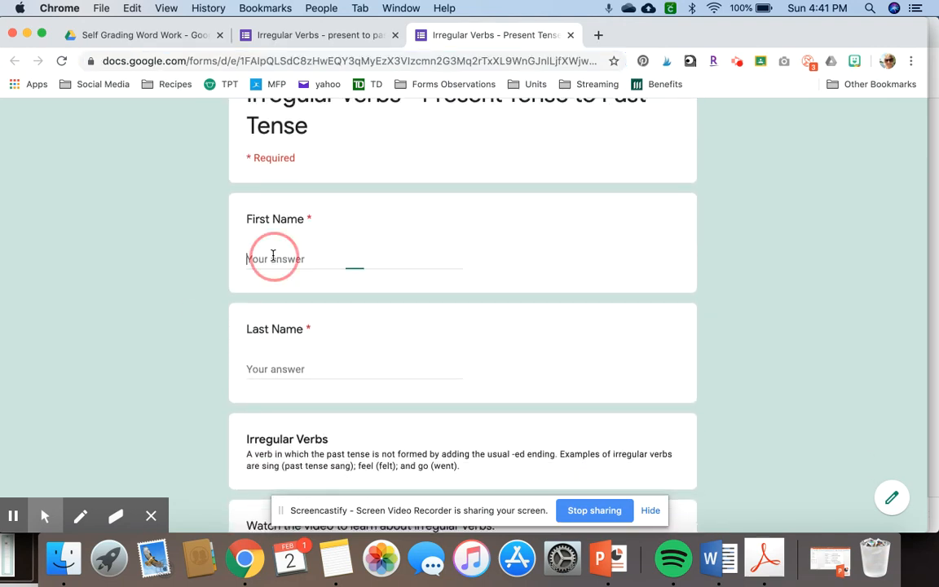
Answer First Name and Last Name with 'Test' and move down to the Irregular Verbs section
{"action": "type", "text": "Test"}
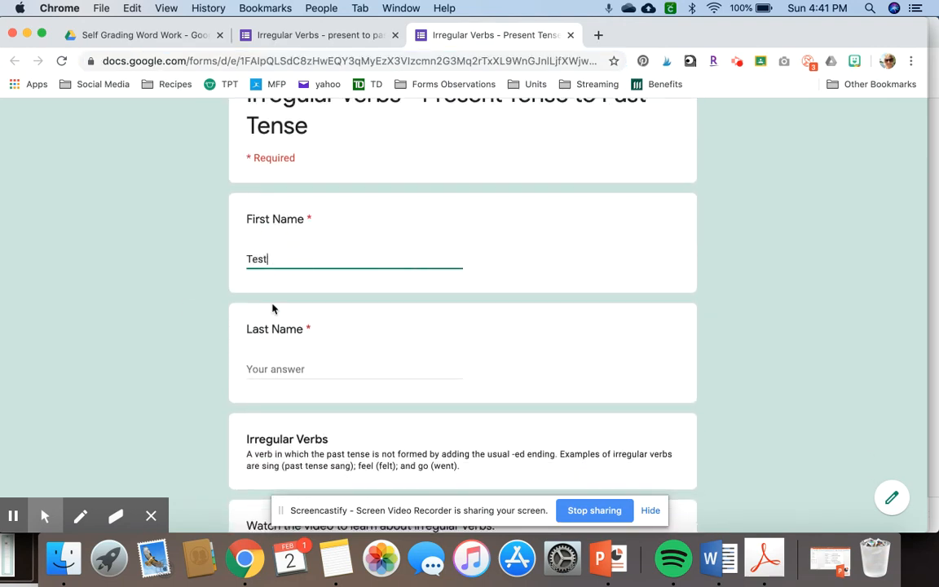
{"action": "type", "text": "TEst"}
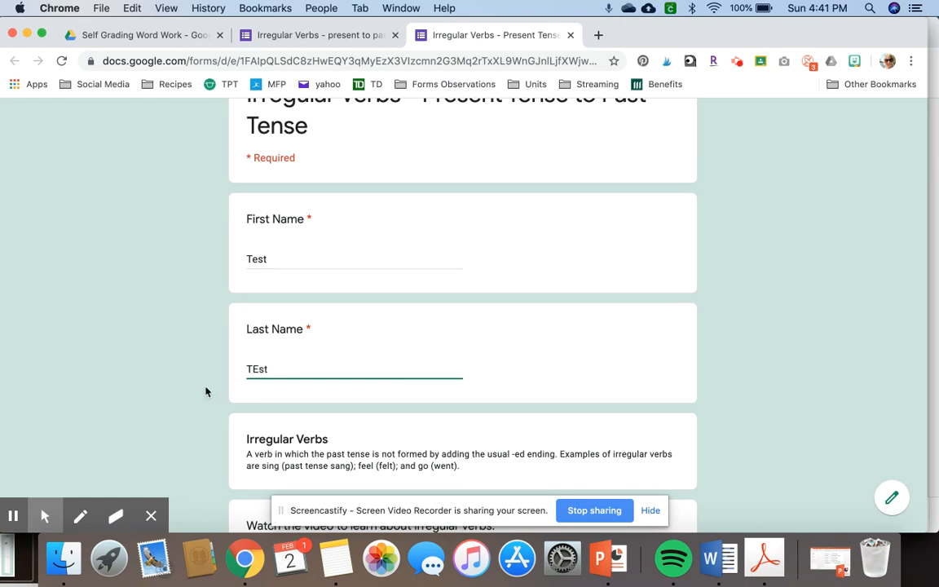
{"action": "type", "text": "Test"}
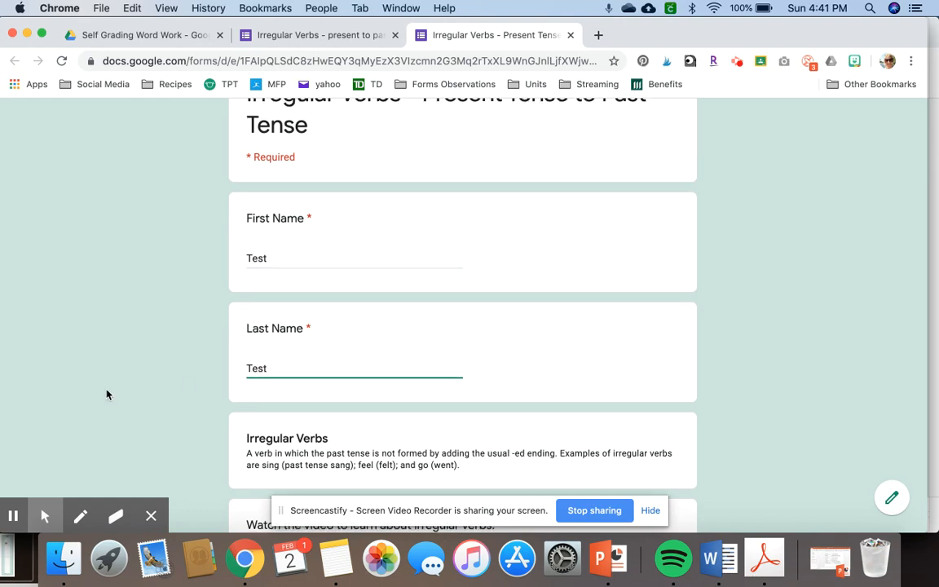
{"action": "scroll", "scroll_direction": "down", "scroll_amount": 3}
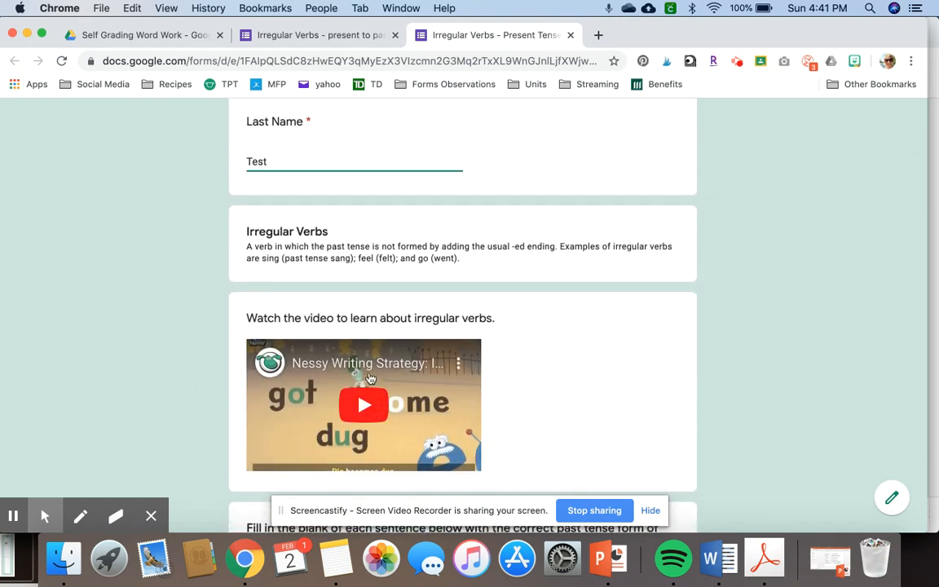
{"action": "scroll", "scroll_direction": "down", "scroll_amount": 3}
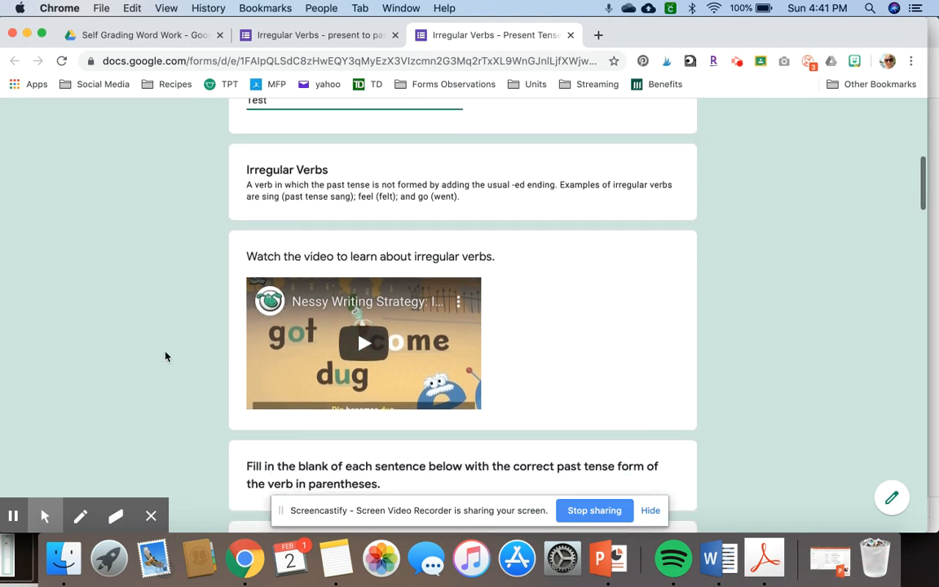
{"action": "scroll", "scroll_direction": "down", "scroll_amount": 3}
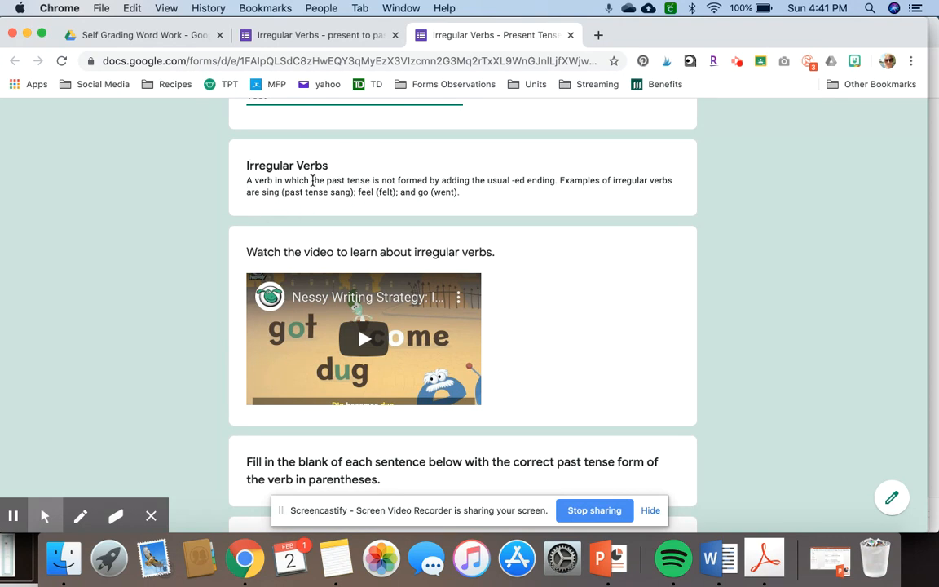
{"action": "scroll", "scroll_direction": "down", "scroll_amount": 3}
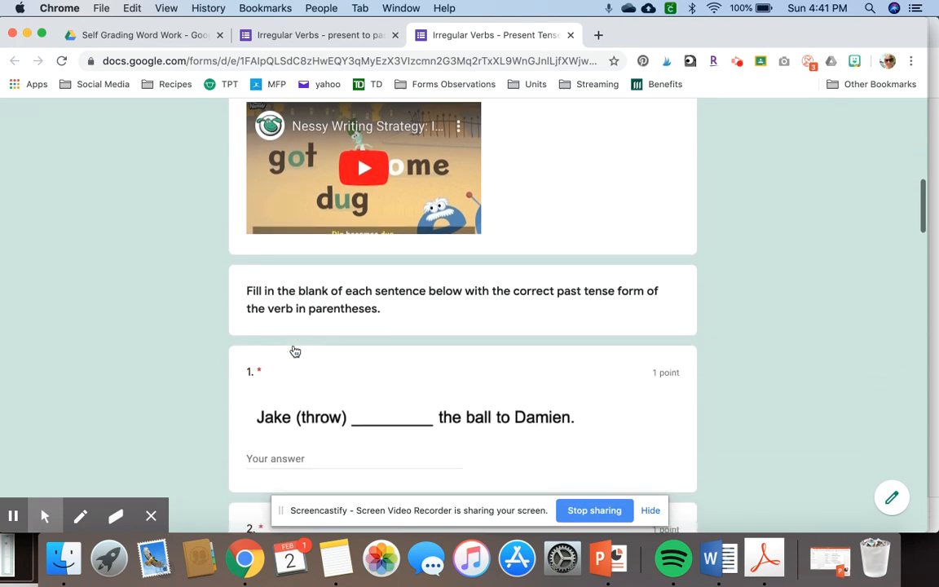
{"action": "scroll", "scroll_direction": "down", "scroll_amount": 3}
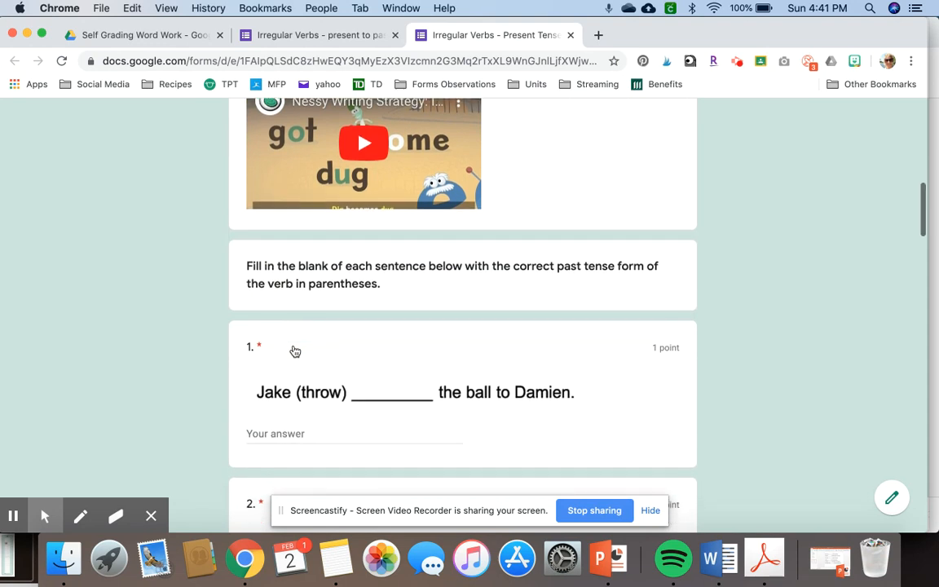
{"action": "scroll", "scroll_direction": "down", "scroll_amount": 3}
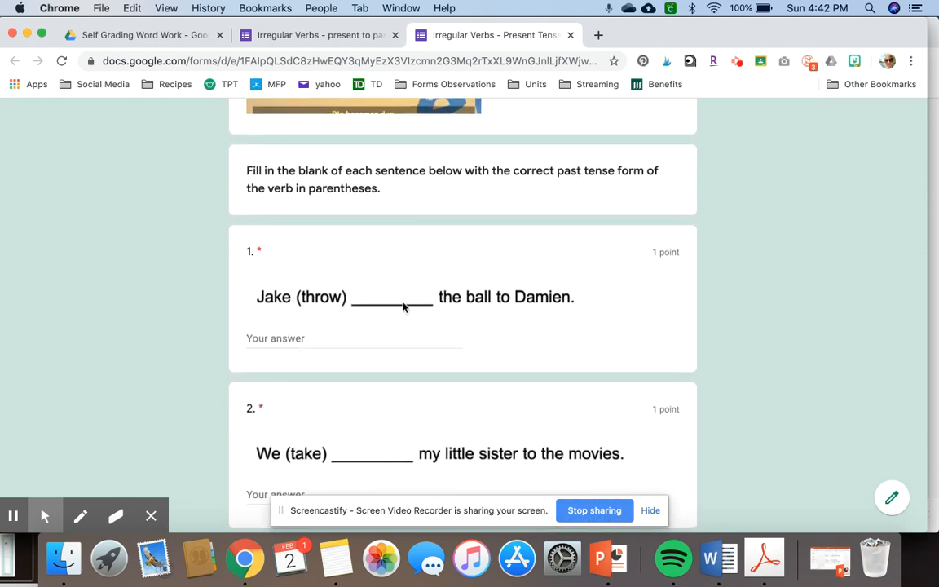
{"action": "mouse_move", "coordinate": [314, 301]}
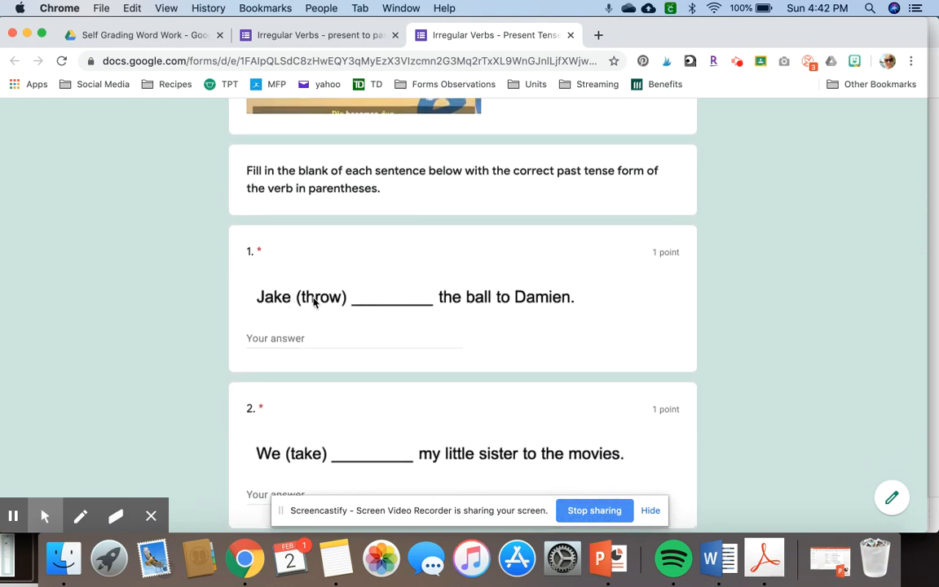
{"action": "left_click", "coordinate": [355, 338]}
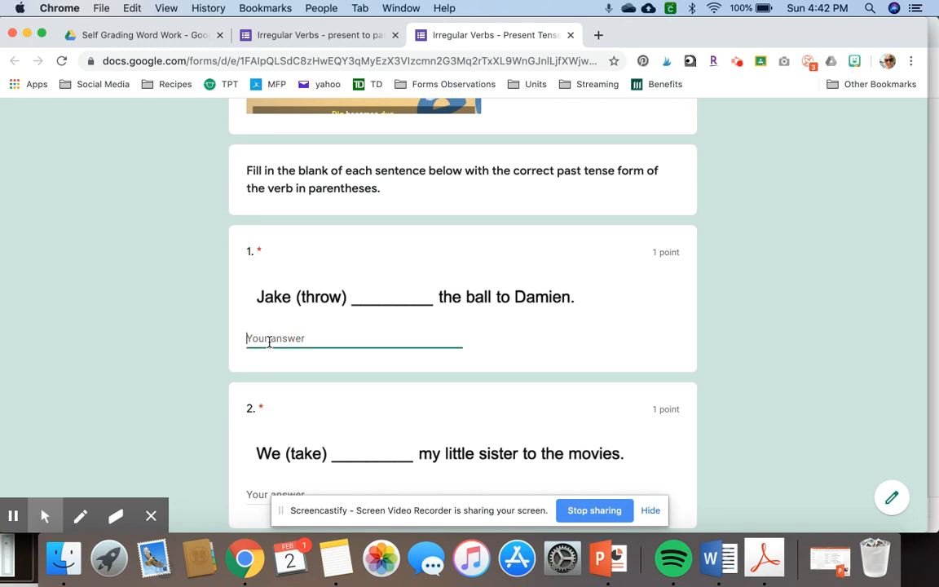
{"action": "type", "text": "Threw"}
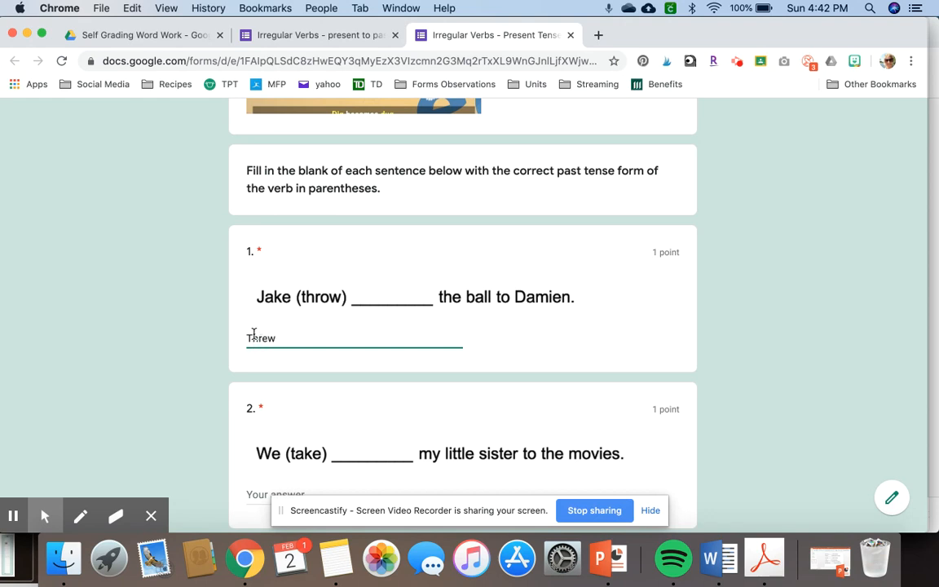
{"action": "scroll", "scroll_direction": "down", "scroll_amount": 3}
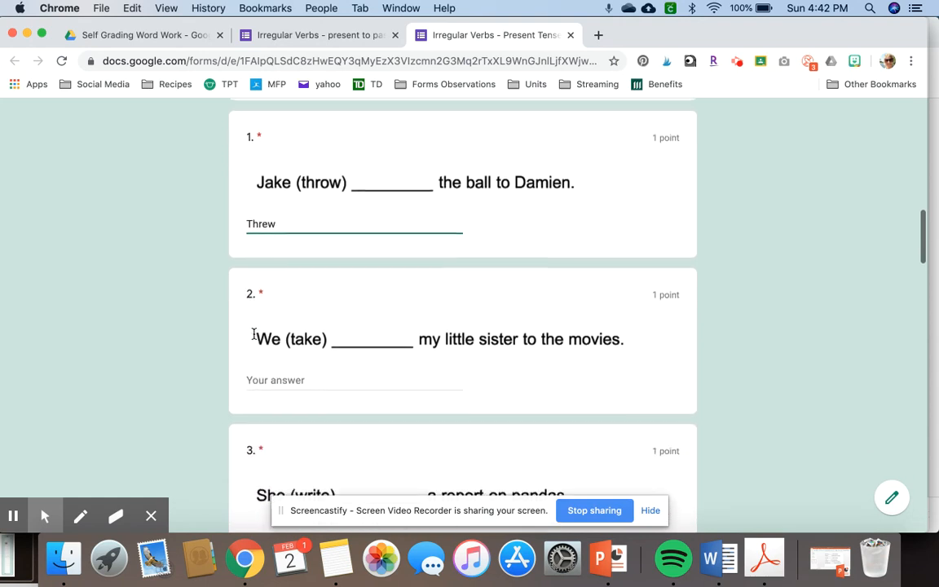
{"action": "scroll", "scroll_direction": "down", "scroll_amount": 3}
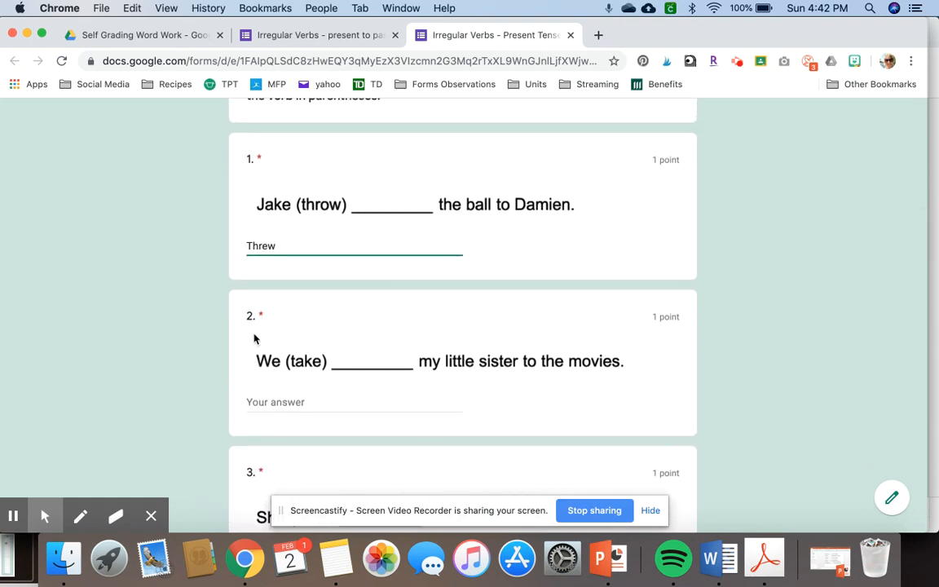
{"action": "scroll", "scroll_direction": "down", "scroll_amount": 3}
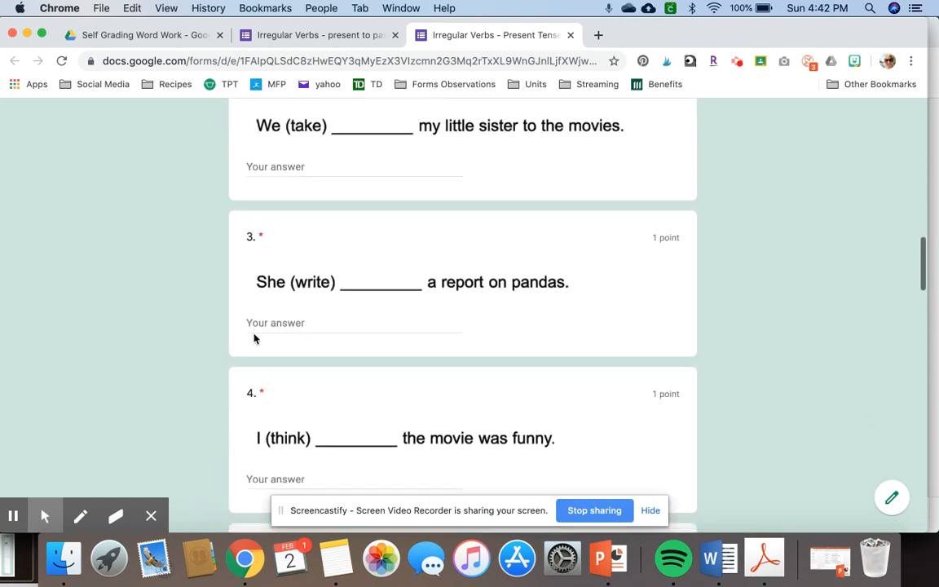
{"action": "scroll", "scroll_direction": "down", "scroll_amount": 3}
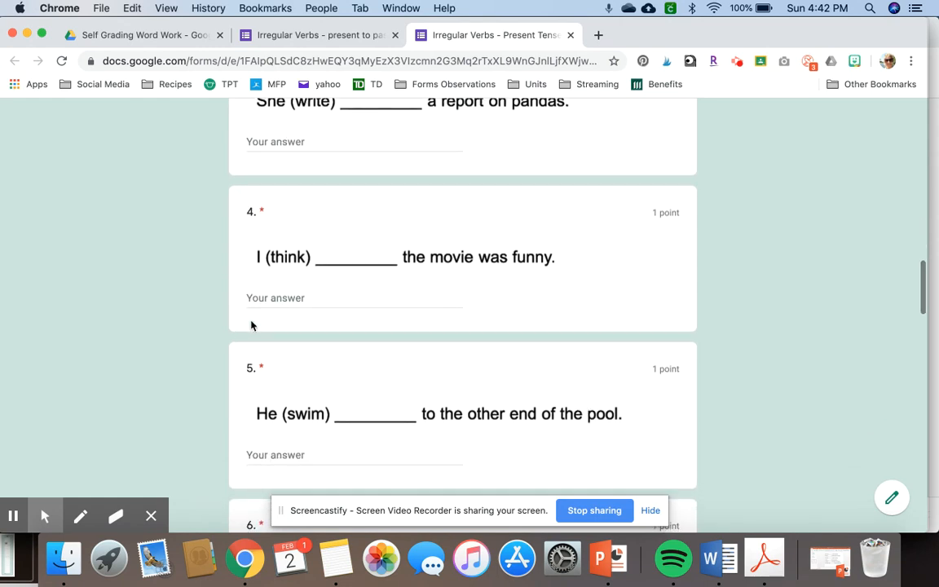
{"action": "scroll", "scroll_direction": "down", "scroll_amount": 3}
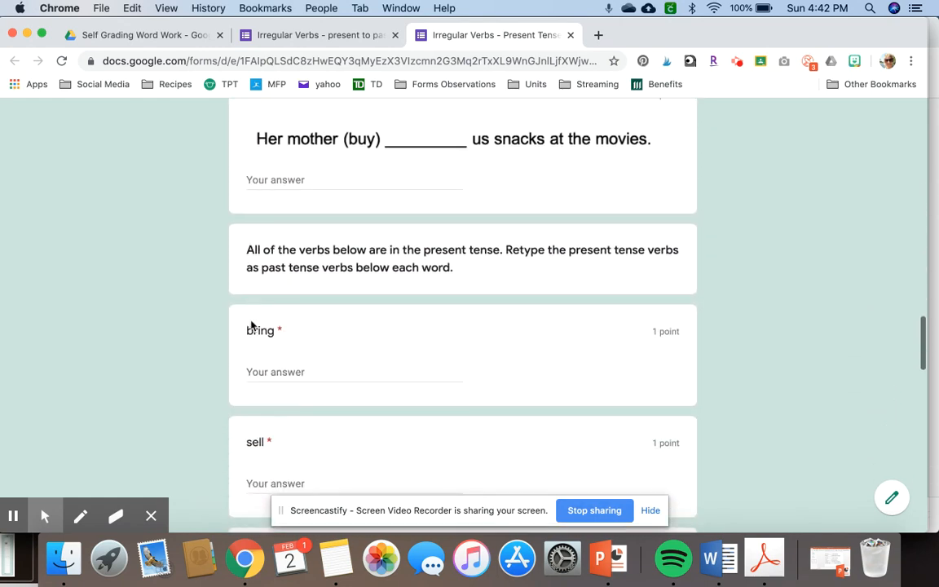
Answer the 'bring' question with 'brought' and continue down to the Submit button
{"action": "scroll", "scroll_direction": "down", "scroll_amount": 3}
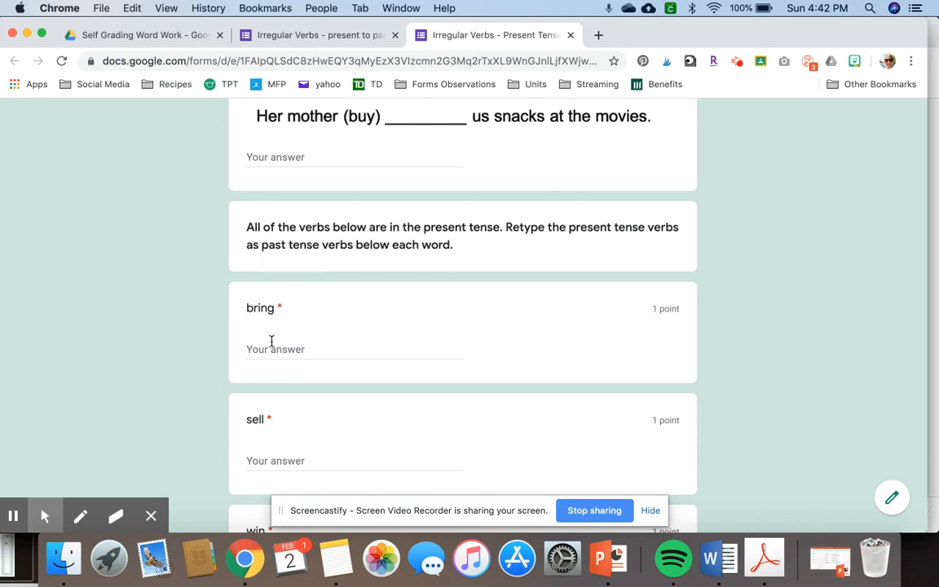
{"action": "left_click", "coordinate": [354, 348]}
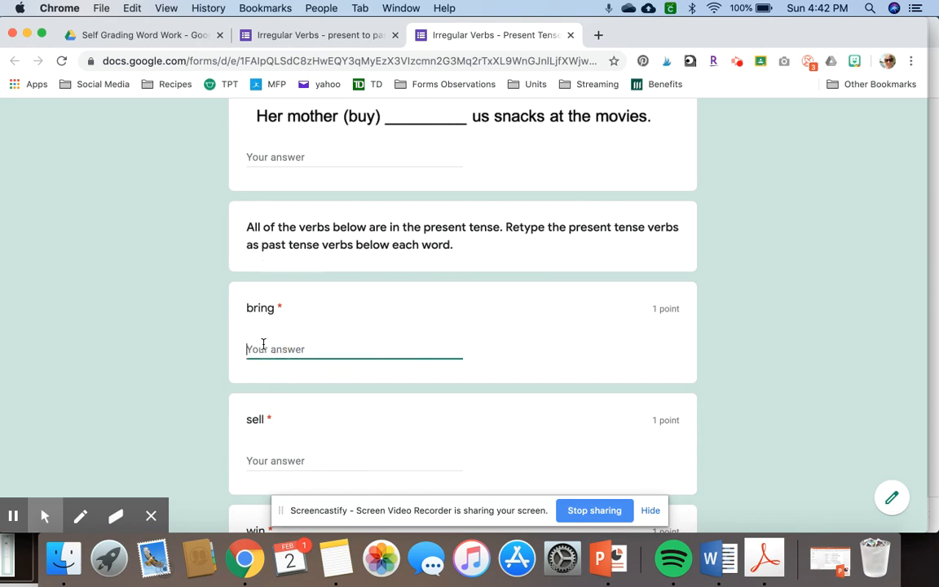
{"action": "type", "text": "brought"}
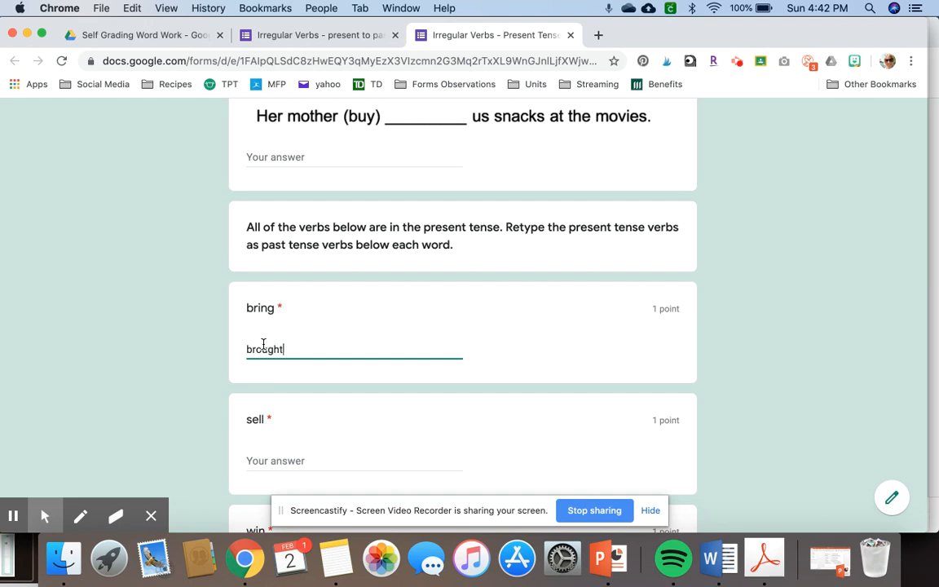
{"action": "scroll", "scroll_direction": "down", "scroll_amount": 3}
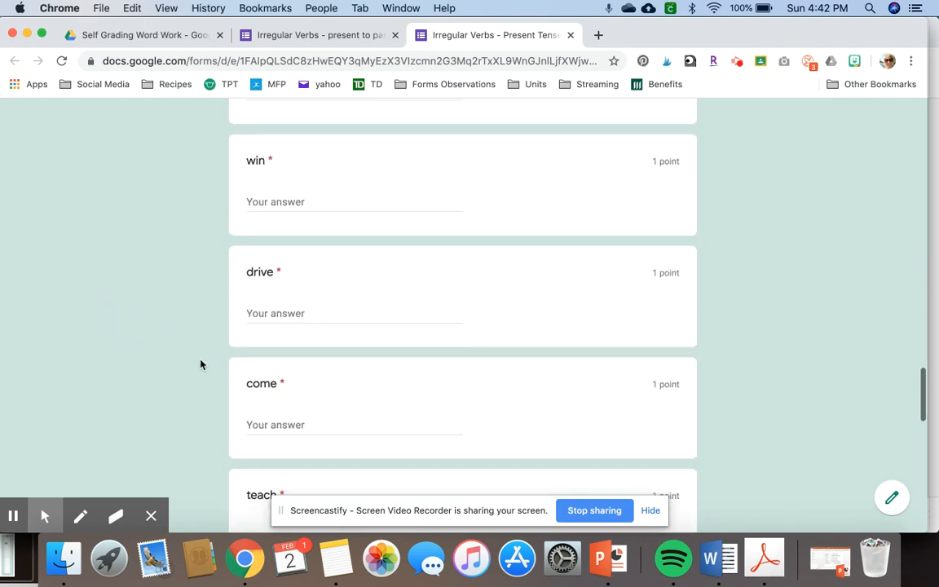
{"action": "scroll", "scroll_direction": "down", "scroll_amount": 3}
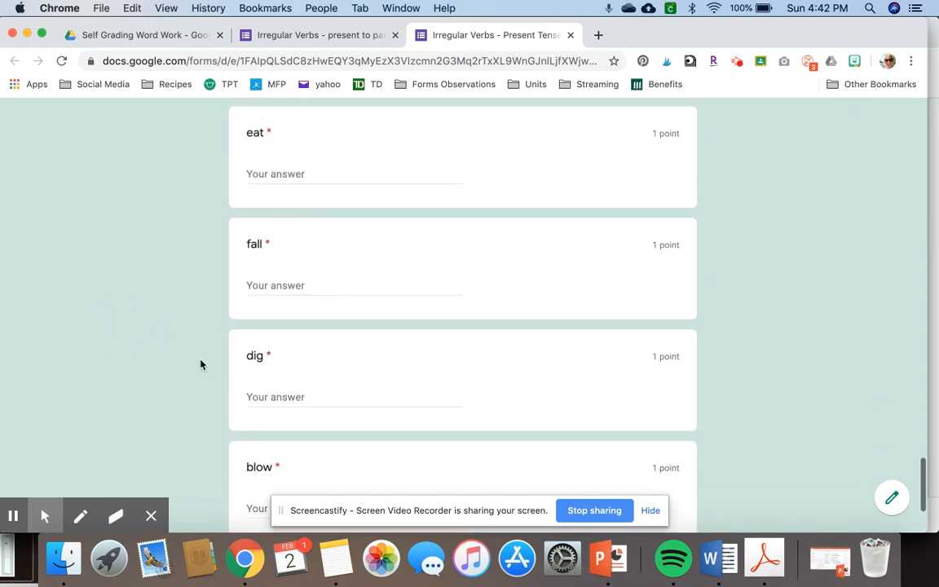
{"action": "scroll", "scroll_direction": "down", "scroll_amount": 3}
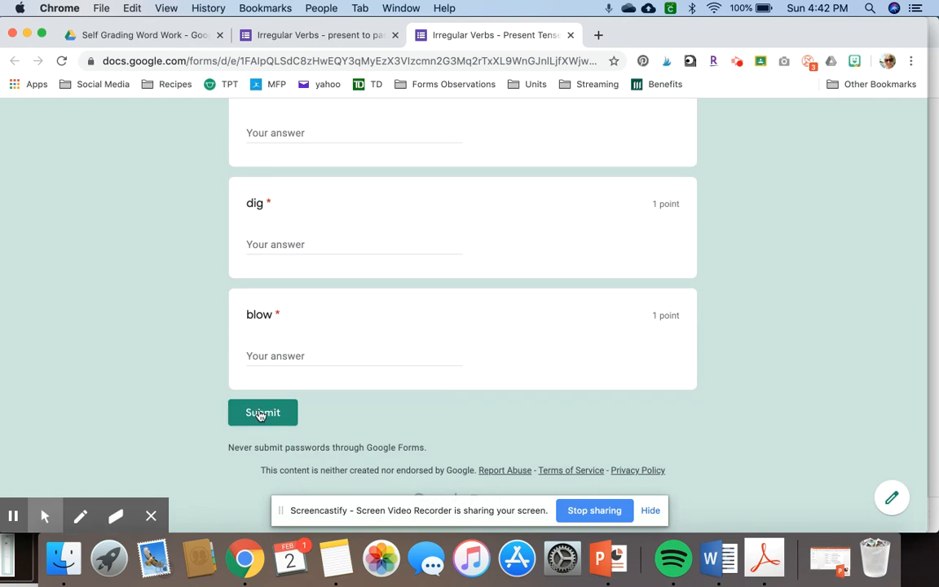
Submit the partly completed form and review the red required-question warnings
{"action": "left_click", "coordinate": [263, 412]}
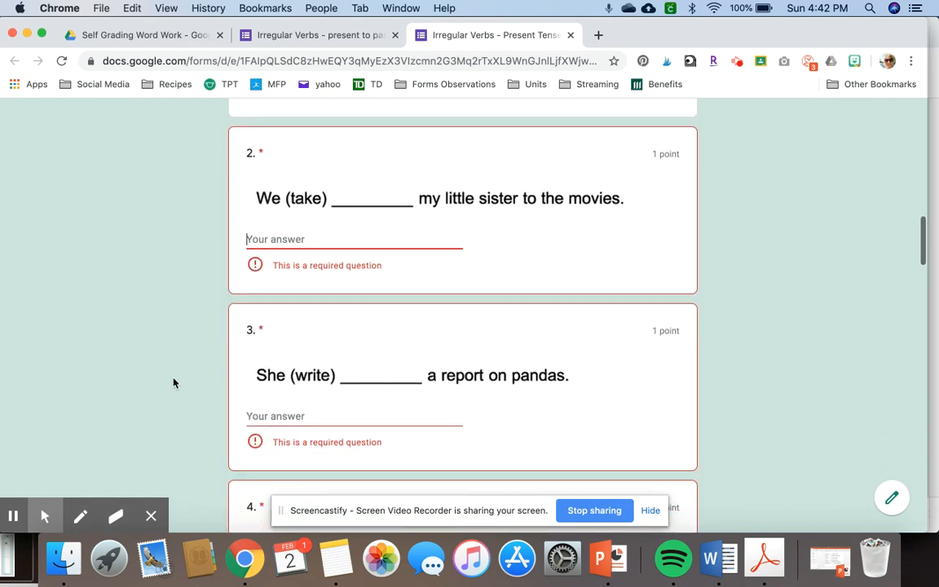
{"action": "scroll", "scroll_direction": "down", "scroll_amount": 3}
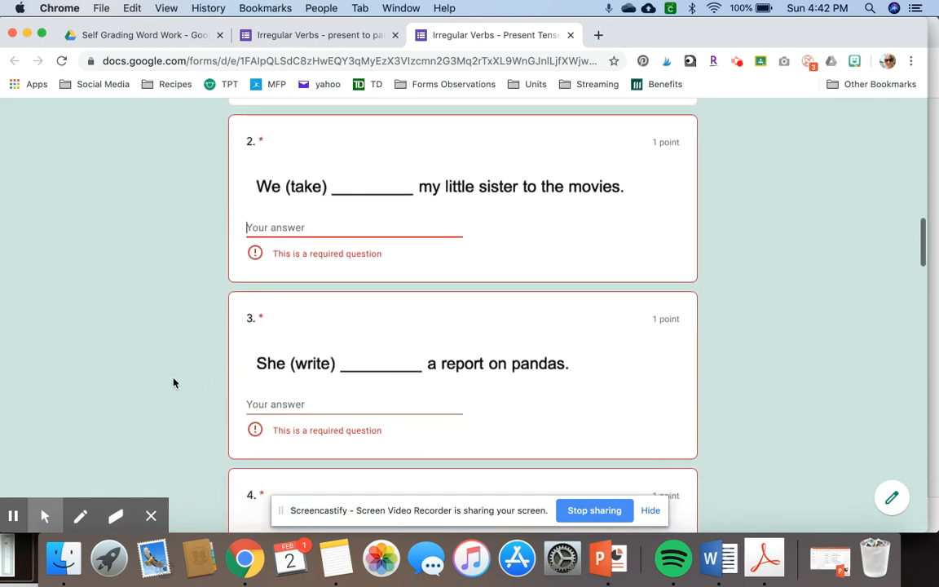
{"action": "scroll", "scroll_direction": "down", "scroll_amount": 3}
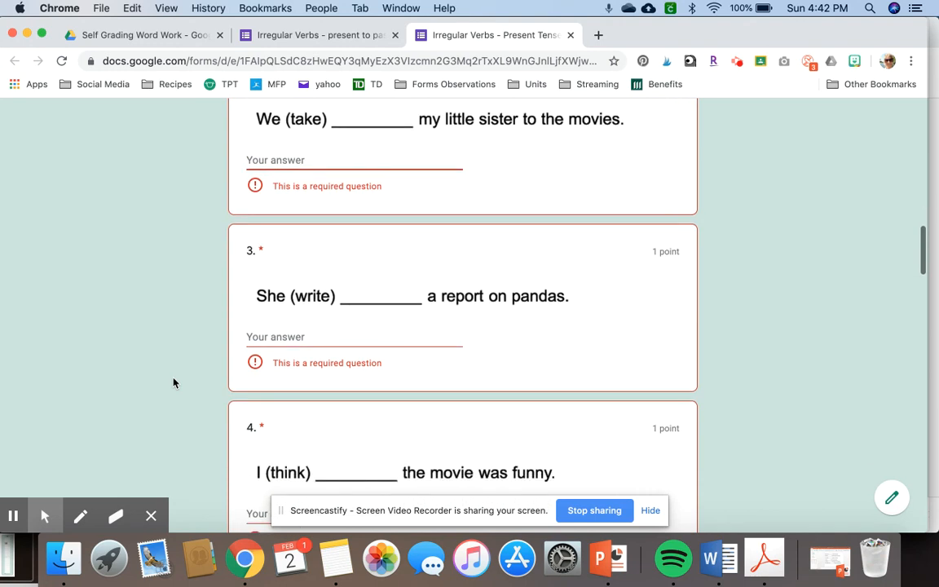
{"action": "scroll", "scroll_direction": "down", "scroll_amount": 3}
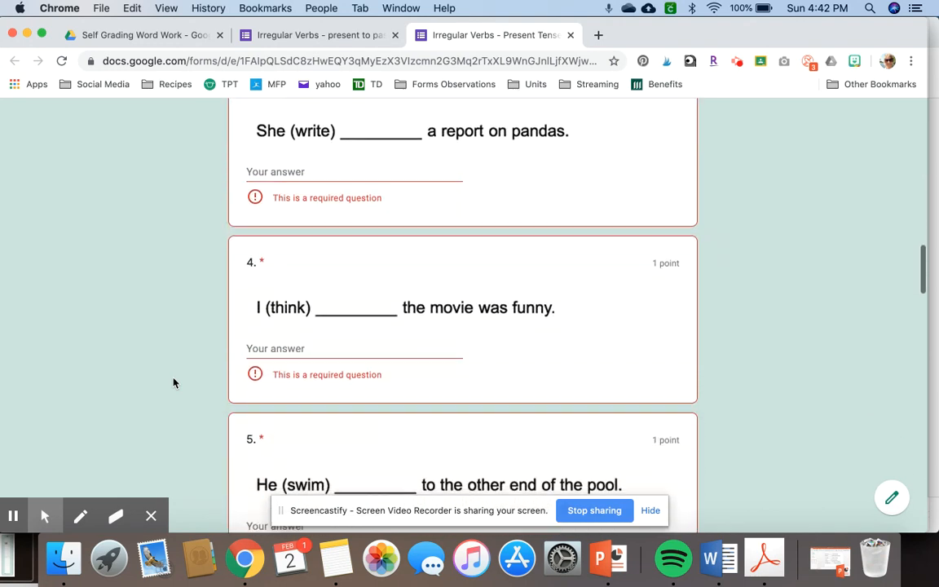
{"action": "scroll", "scroll_direction": "down", "scroll_amount": 3}
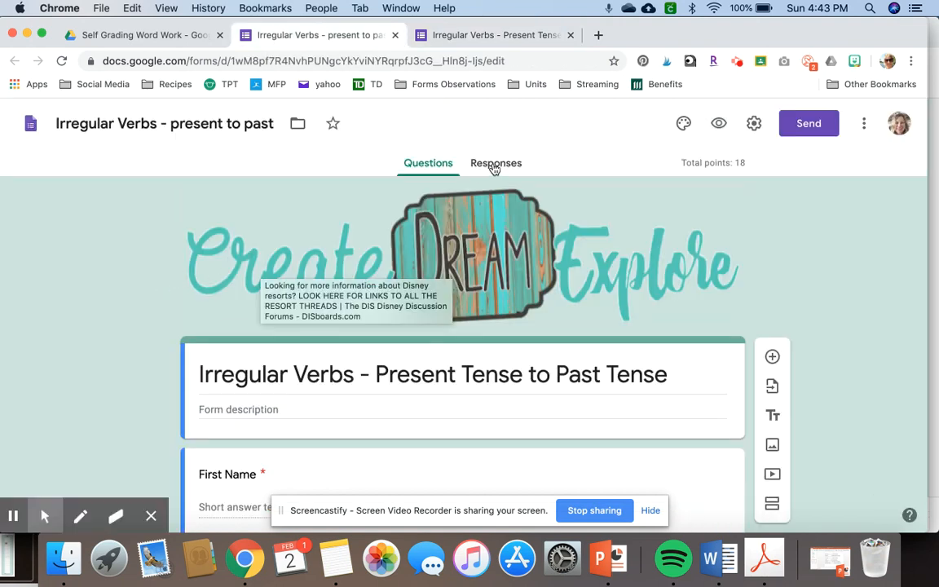
Check the Responses view showing 0 responses, then return to the student's form
{"action": "left_click", "coordinate": [495, 162]}
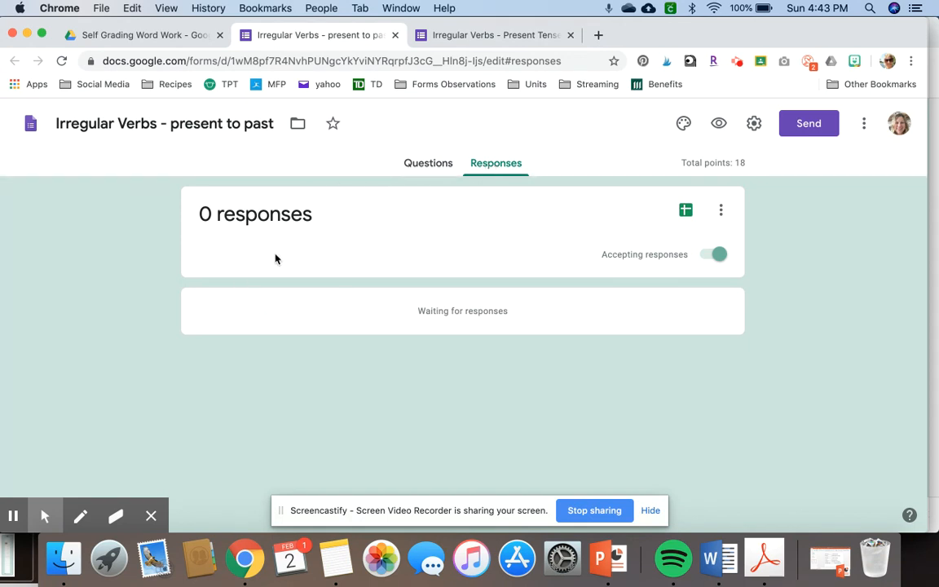
{"action": "mouse_move", "coordinate": [292, 241]}
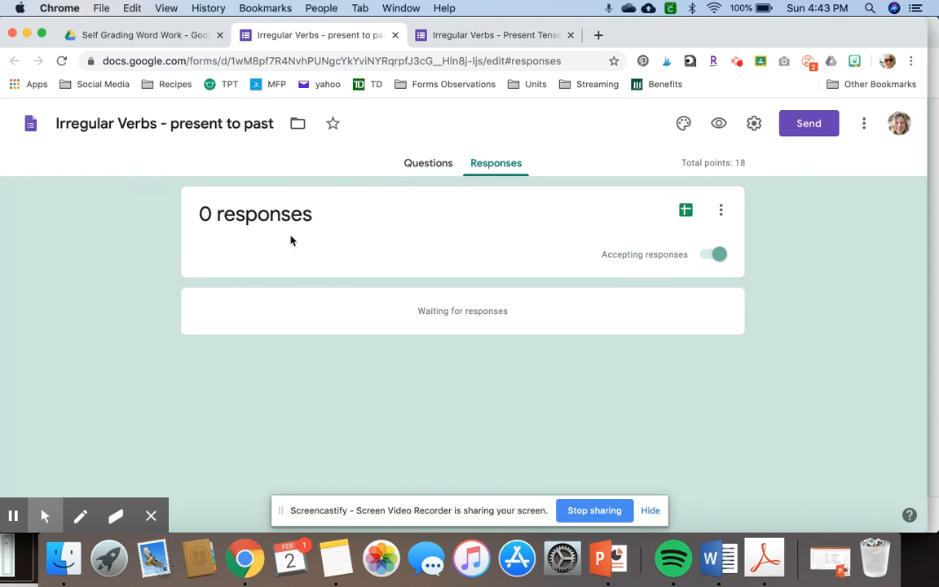
{"action": "mouse_move", "coordinate": [380, 210]}
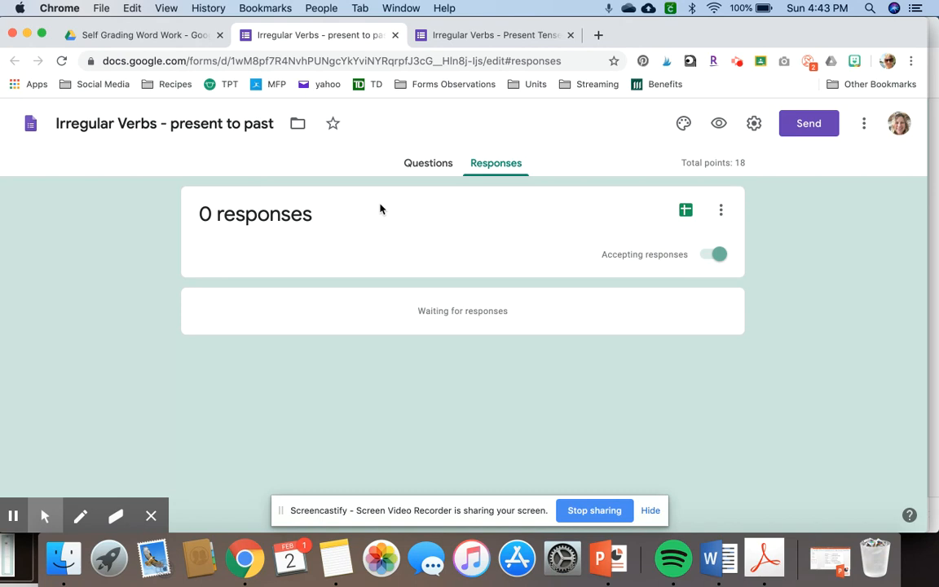
{"action": "mouse_move", "coordinate": [372, 214]}
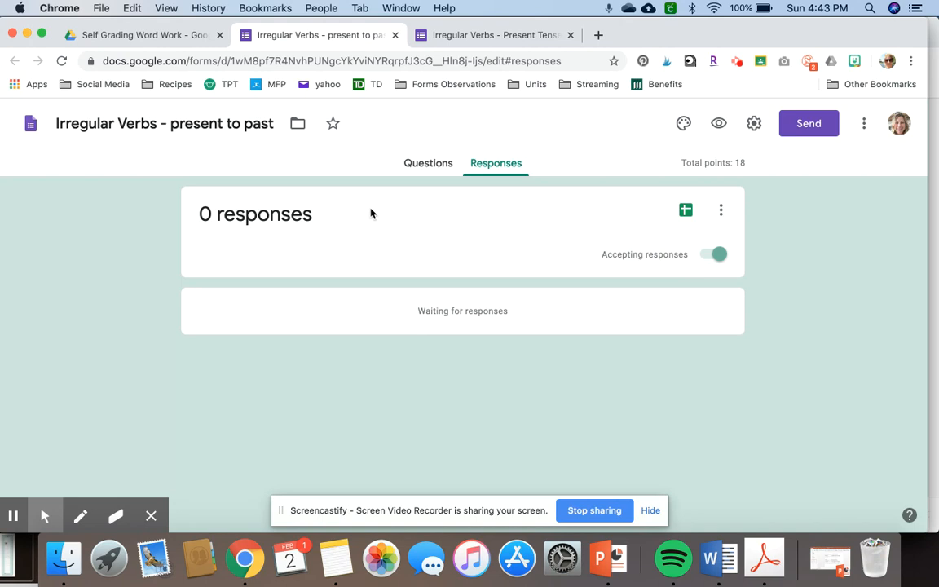
{"action": "mouse_move", "coordinate": [374, 204]}
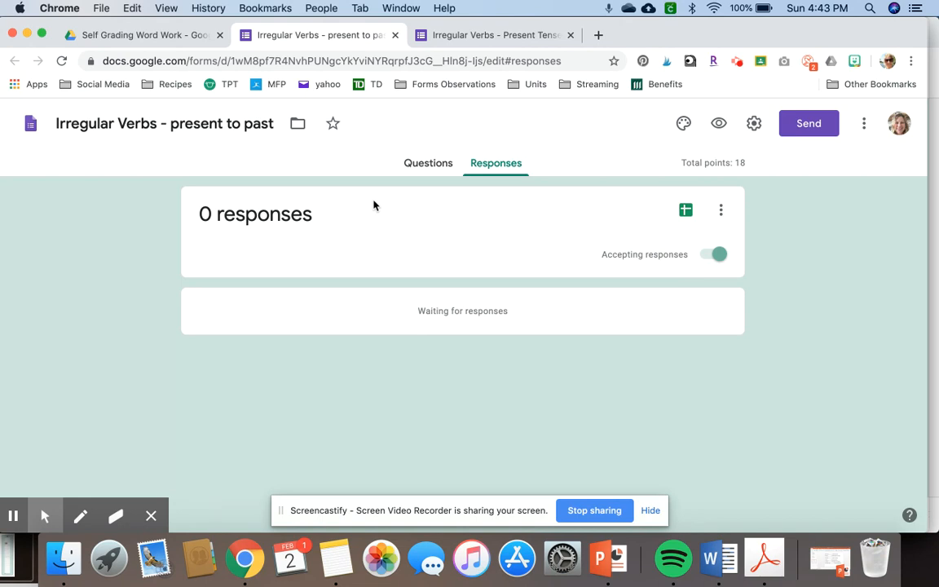
{"action": "mouse_move", "coordinate": [378, 194]}
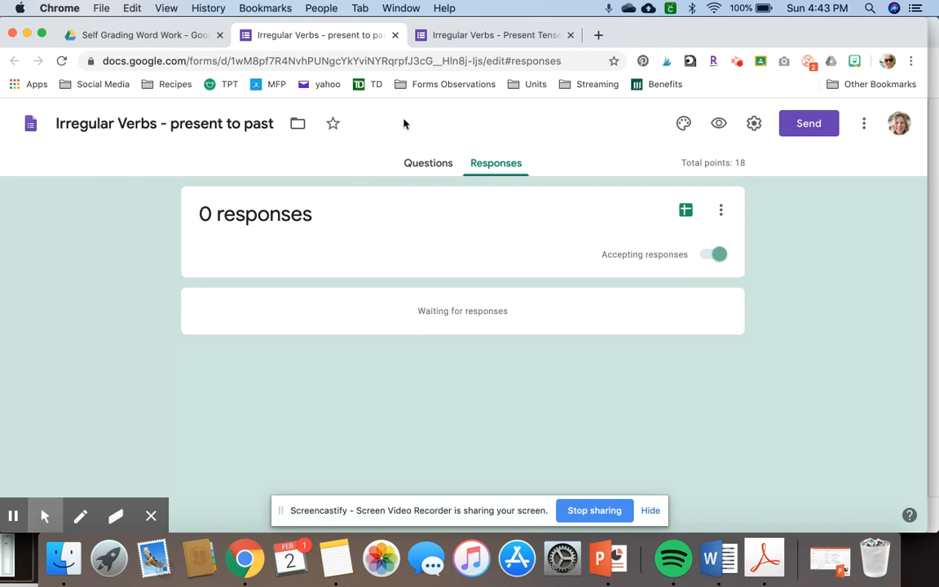
{"action": "mouse_move", "coordinate": [446, 30]}
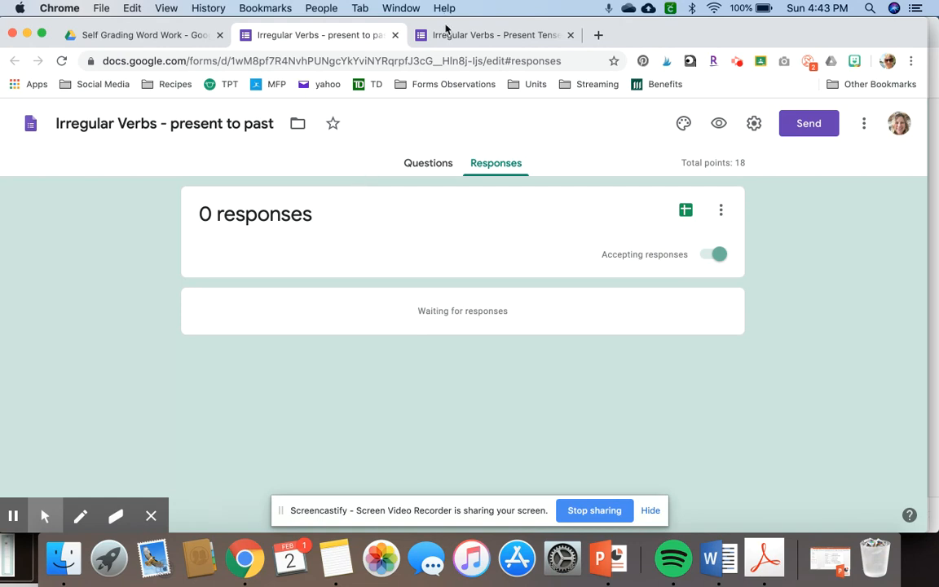
{"action": "left_click", "coordinate": [493, 36]}
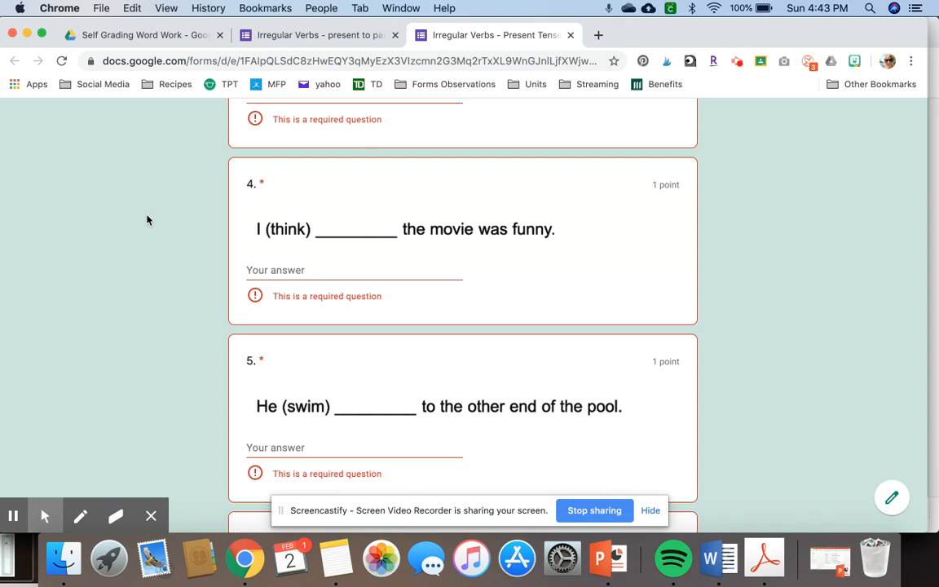
{"action": "scroll", "scroll_direction": "down", "scroll_amount": 3}
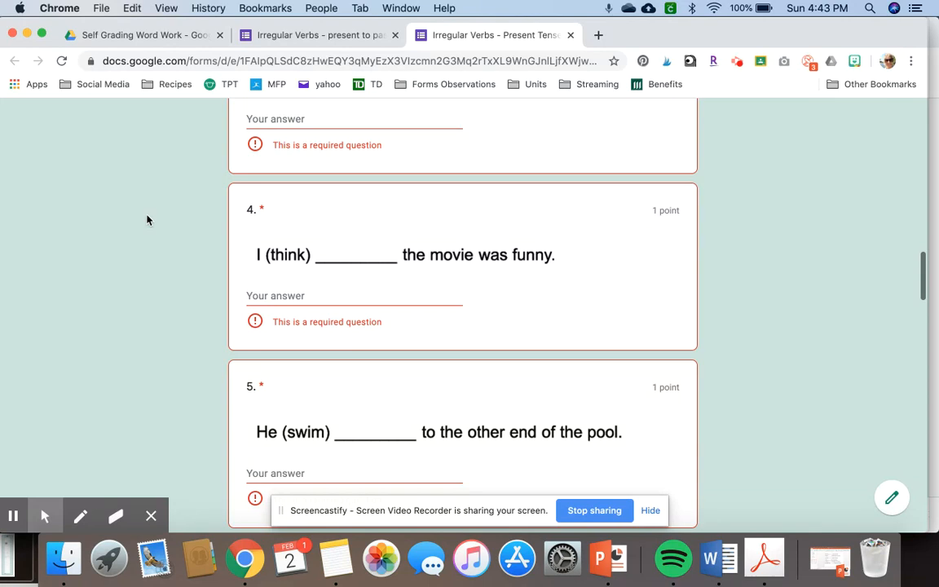
{"action": "scroll", "scroll_direction": "down", "scroll_amount": 3}
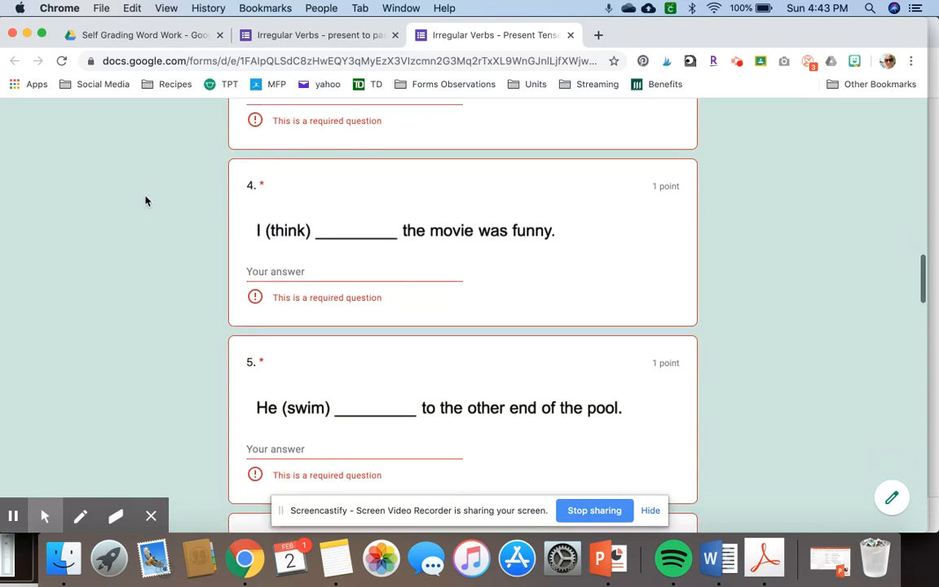